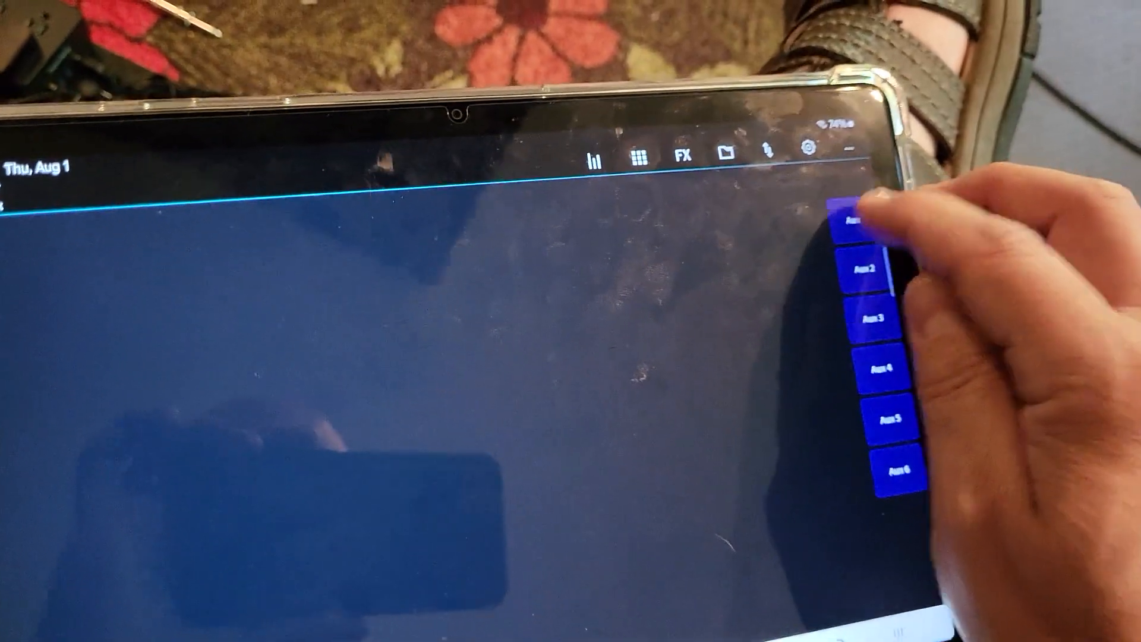
Show the Aux 1 sends on the faders, briefly check Aux 3, then return to Aux 1
{"action": "left_click", "coordinate": [859, 222]}
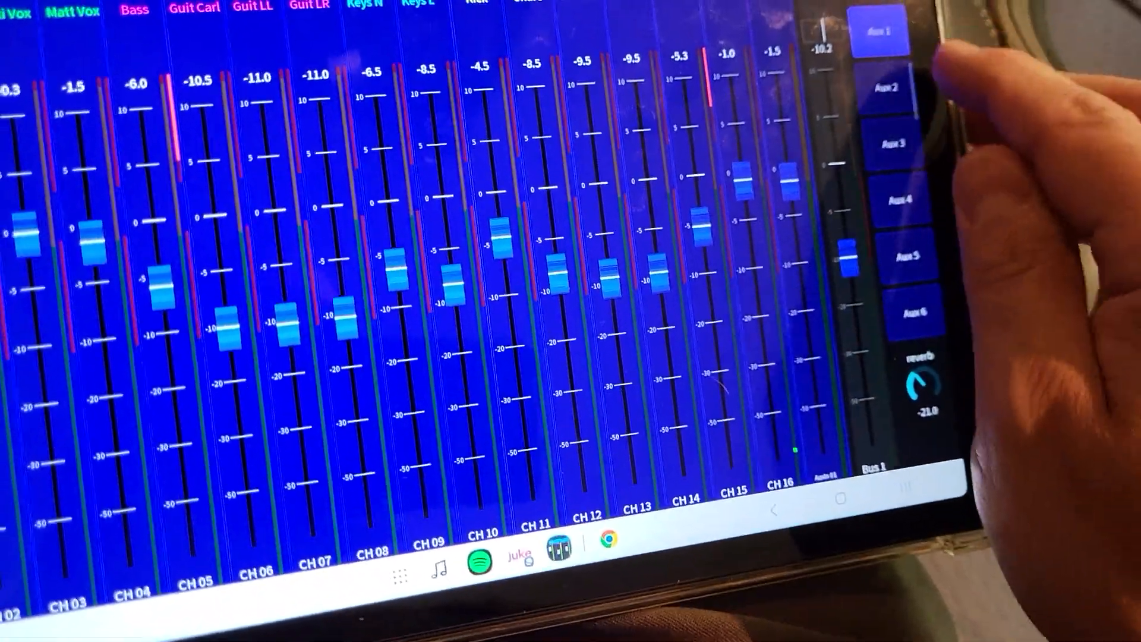
{"action": "left_click", "coordinate": [888, 161]}
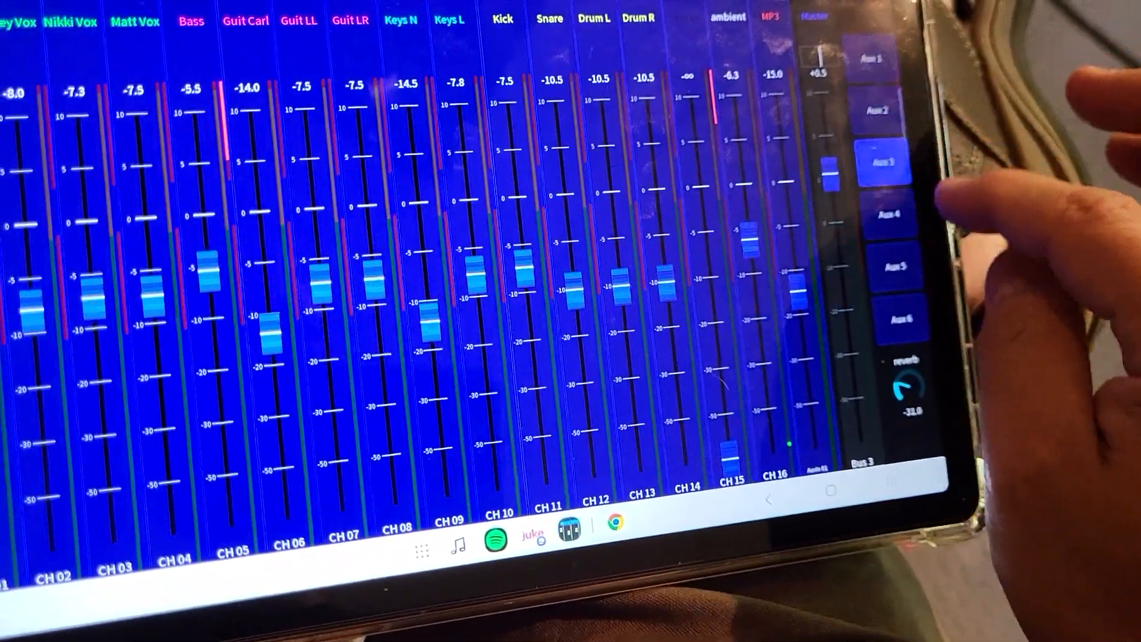
{"action": "left_click", "coordinate": [896, 318]}
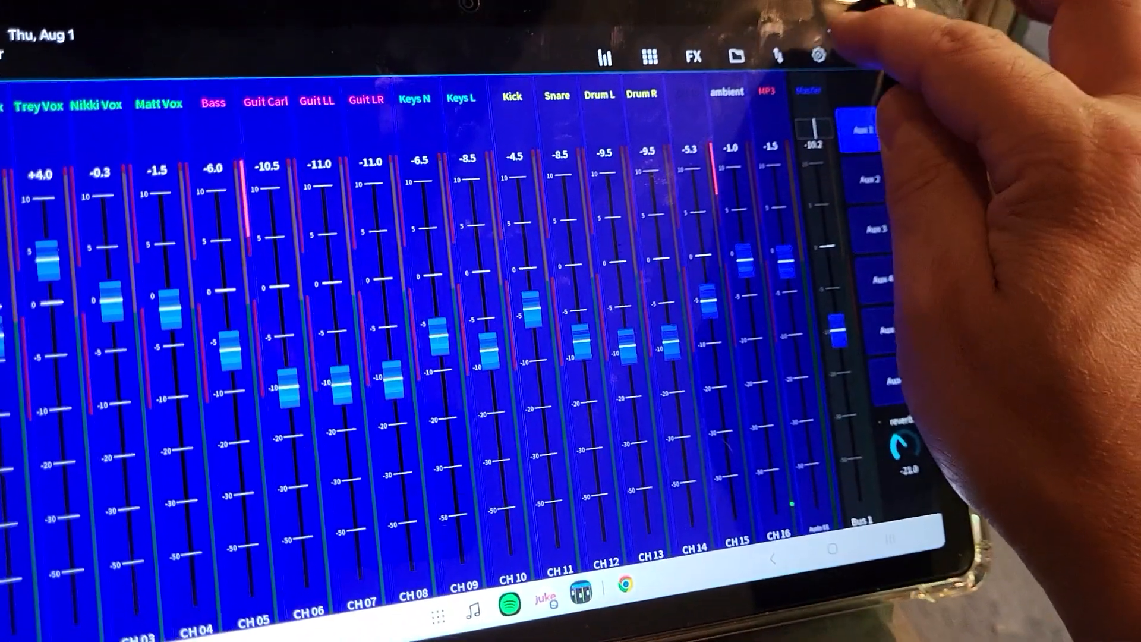
View the Blank and All layers' options in App Setup's Layers overview
{"action": "left_click", "coordinate": [818, 57]}
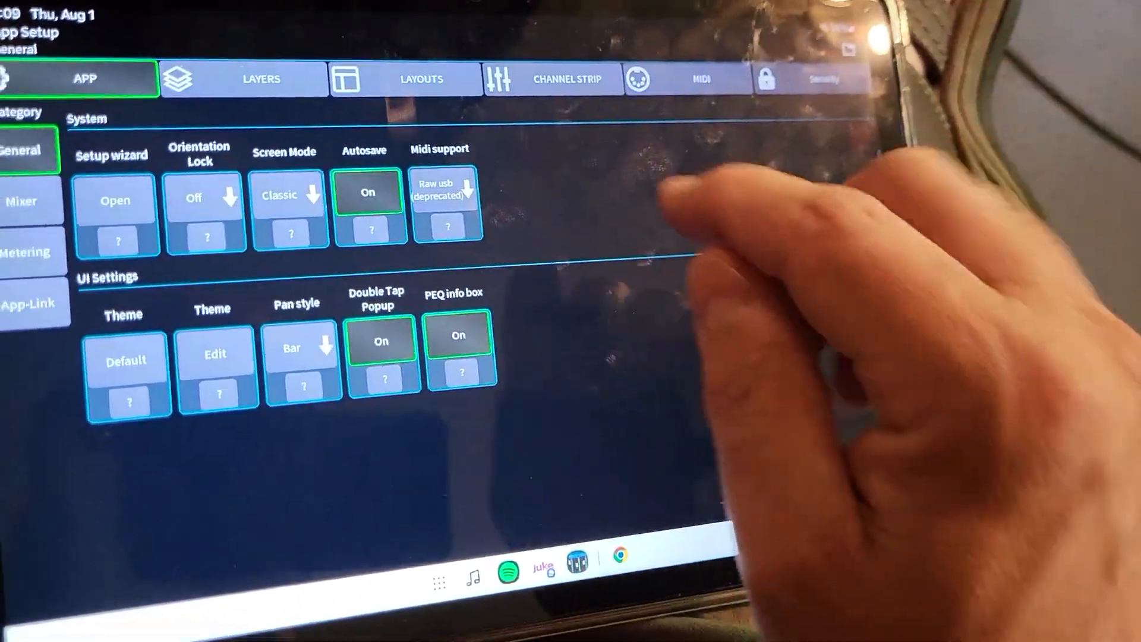
{"action": "left_click", "coordinate": [260, 79]}
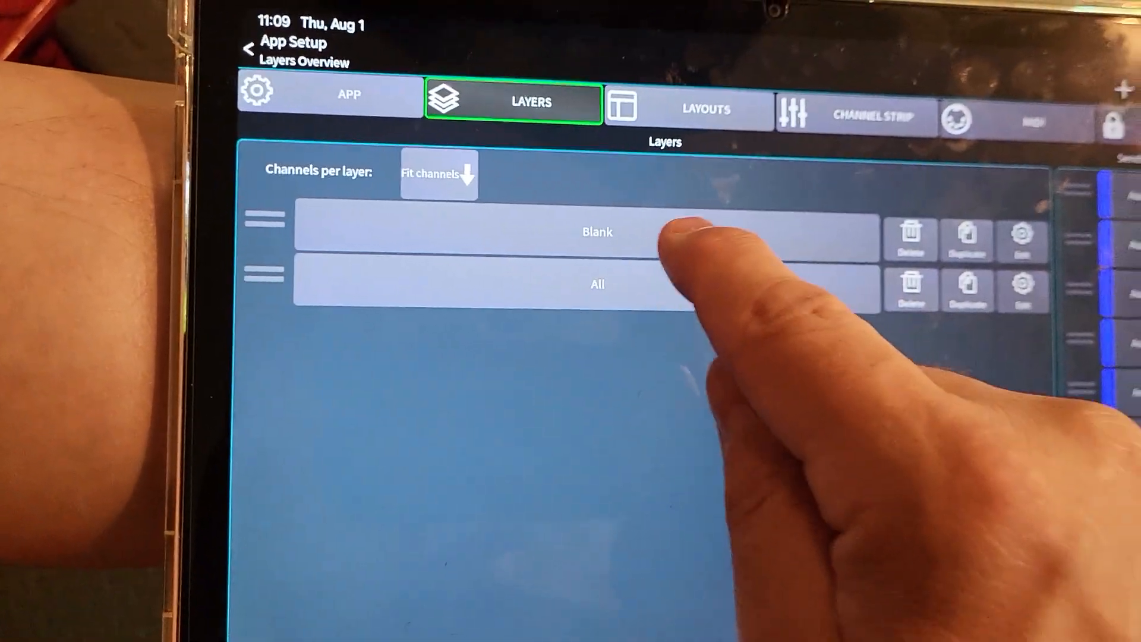
{"action": "left_click", "coordinate": [1021, 233]}
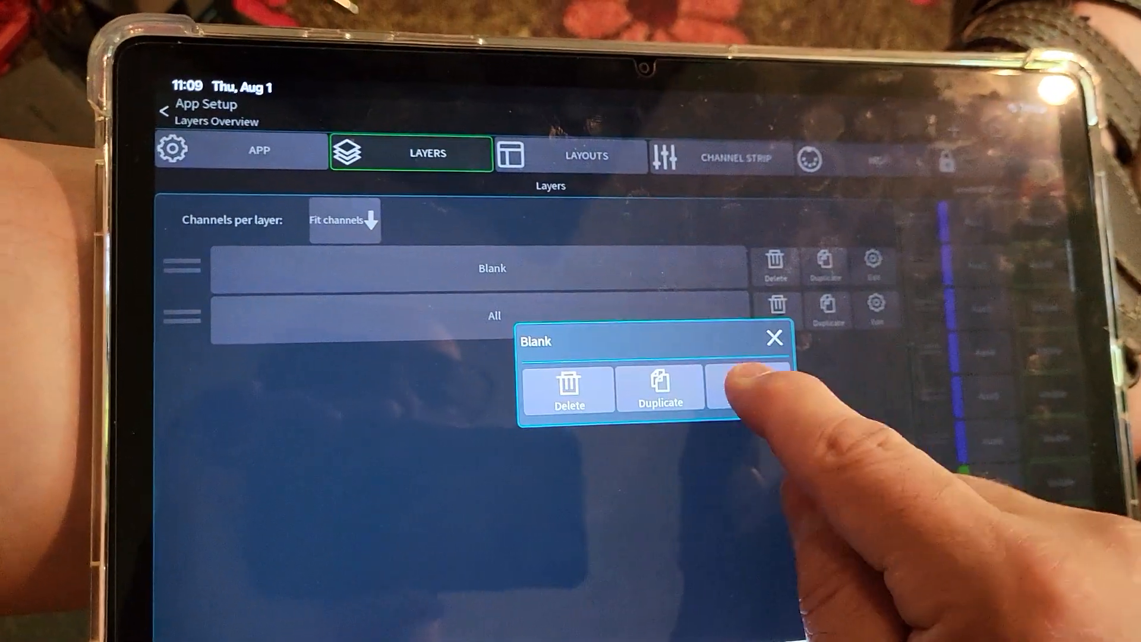
{"action": "left_click", "coordinate": [741, 390]}
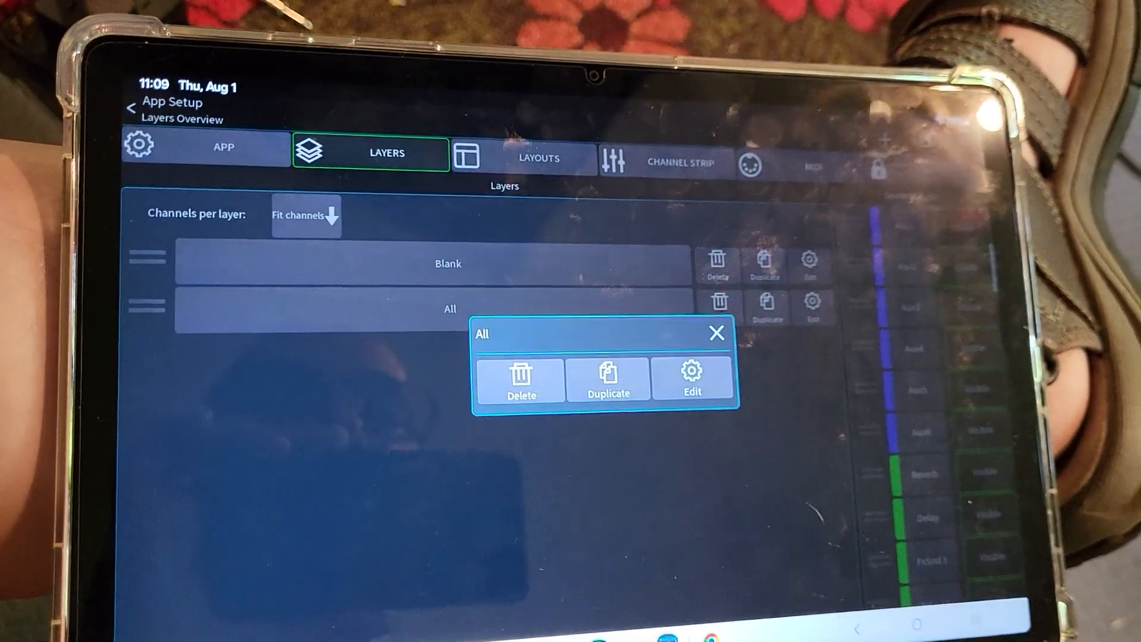
{"action": "left_click", "coordinate": [692, 378]}
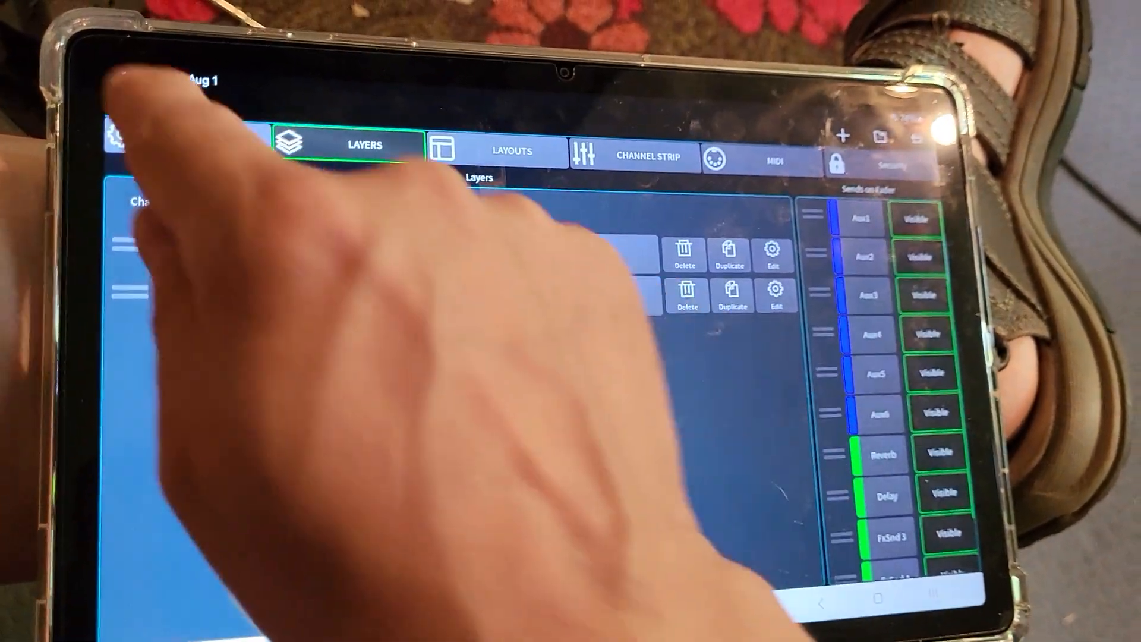
Start editing the saved Mixer-copy layout from the Layouts list
{"action": "left_click", "coordinate": [503, 140]}
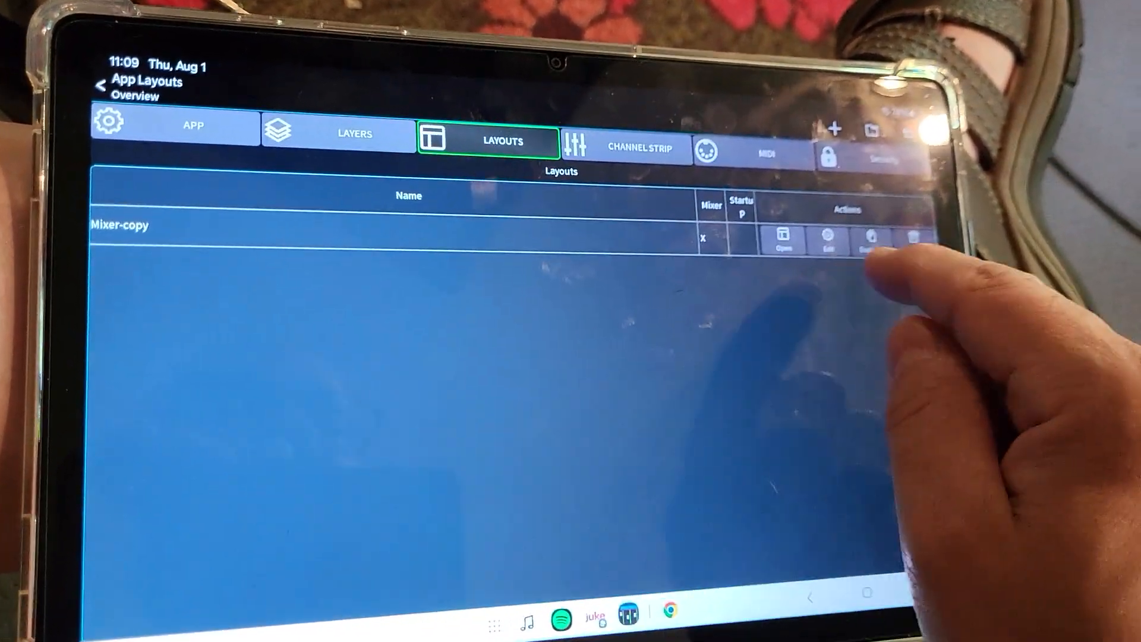
{"action": "left_click", "coordinate": [828, 240]}
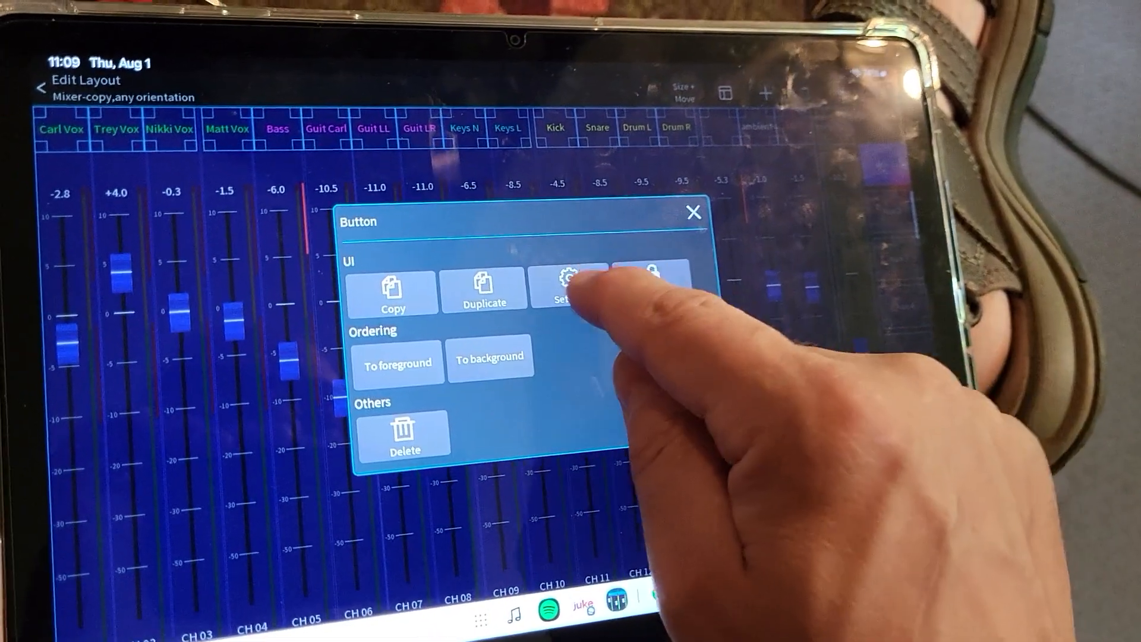
Review the aux button's Custom UI settings: margin 0, Only SoF visibility, custom monitor strip
{"action": "left_click", "coordinate": [569, 293]}
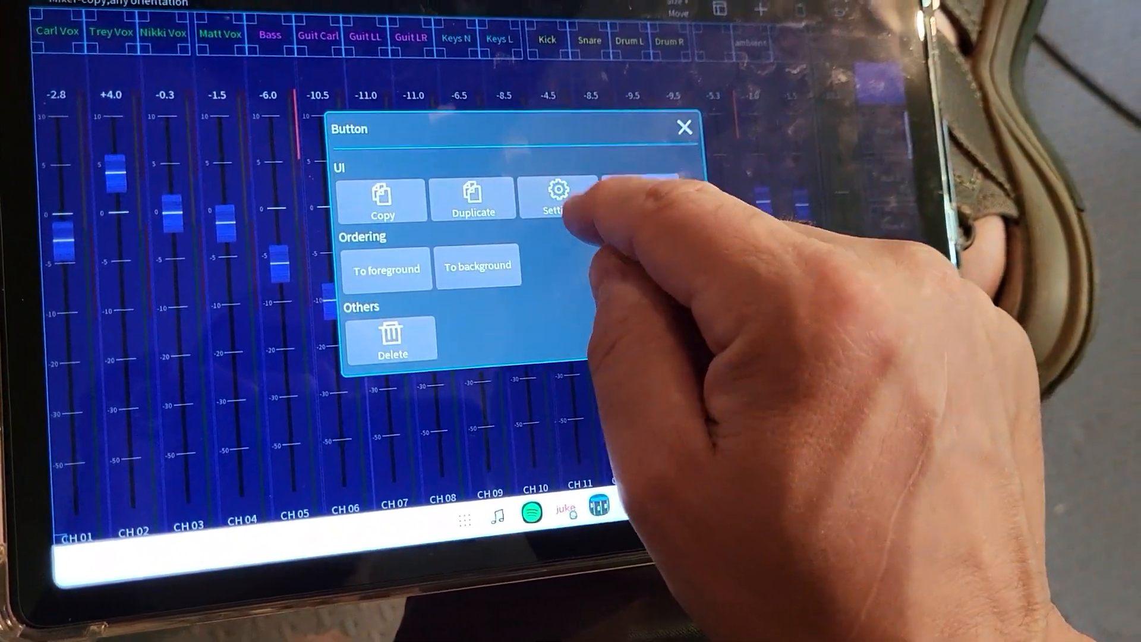
{"action": "left_click", "coordinate": [559, 199]}
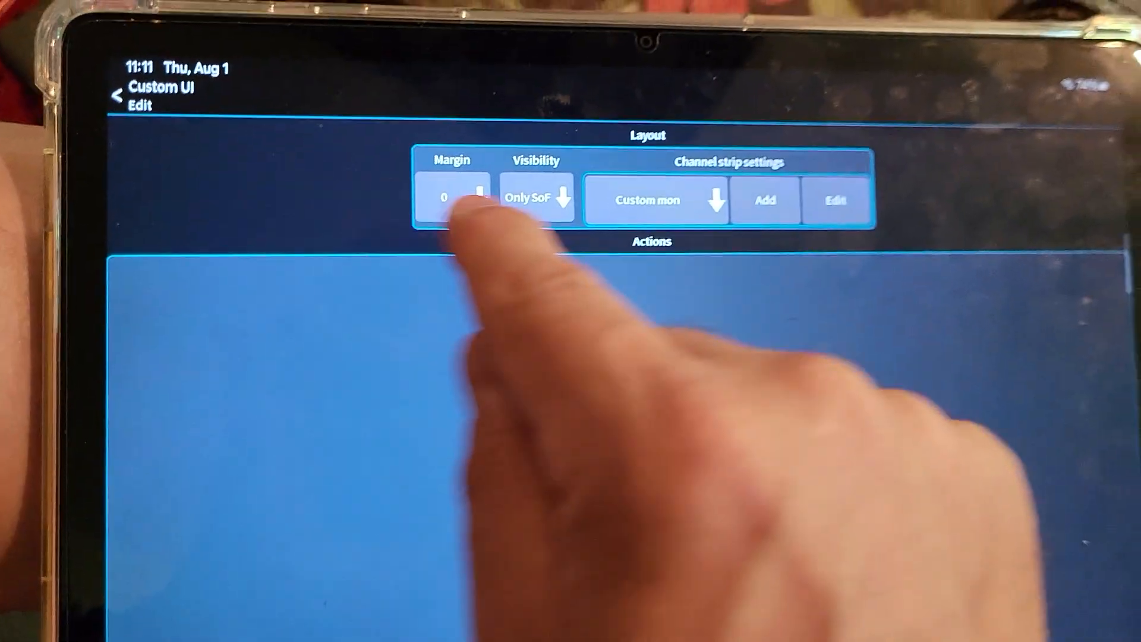
Set the send fader's visibility to Only SoF, then review the reverb knob's visibility setting
{"action": "left_click", "coordinate": [535, 199]}
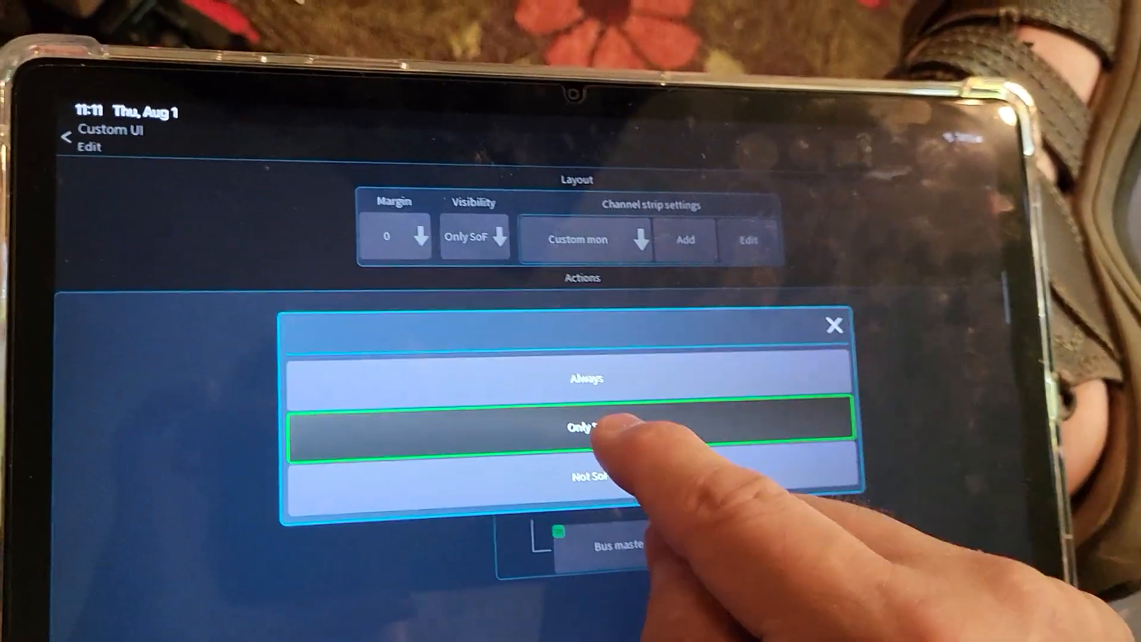
{"action": "left_click", "coordinate": [586, 425]}
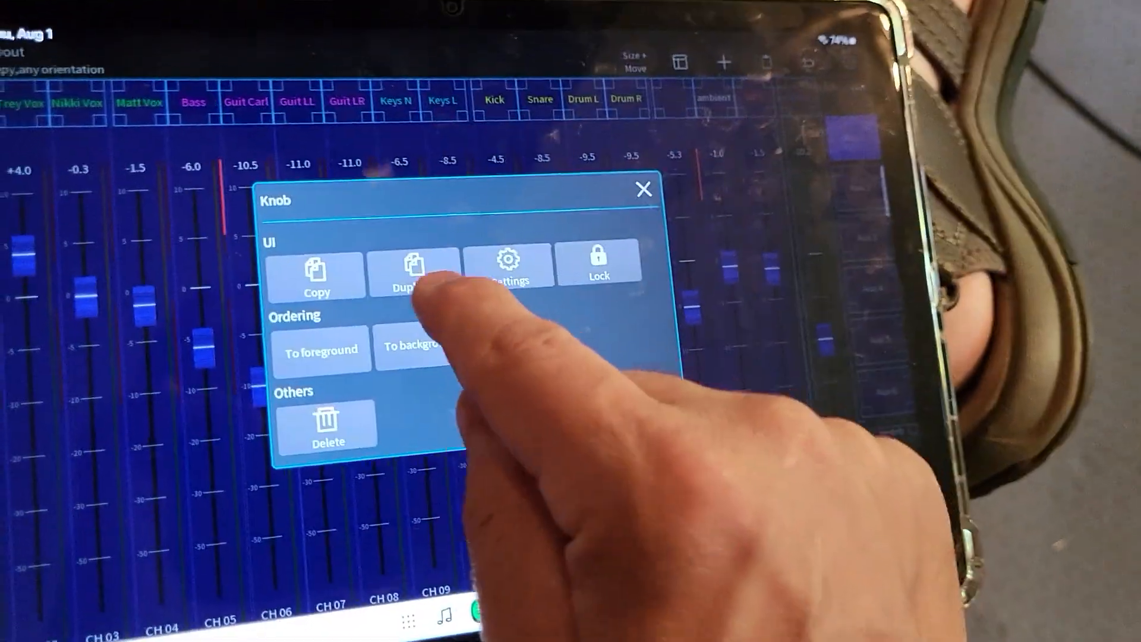
{"action": "left_click", "coordinate": [508, 264]}
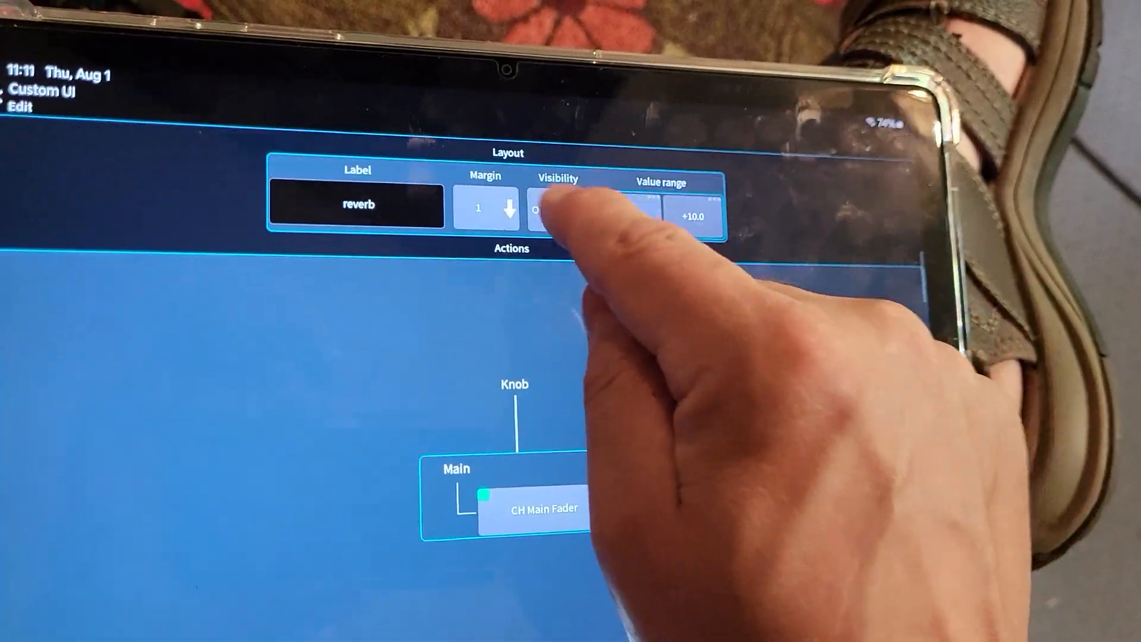
{"action": "left_click", "coordinate": [556, 206]}
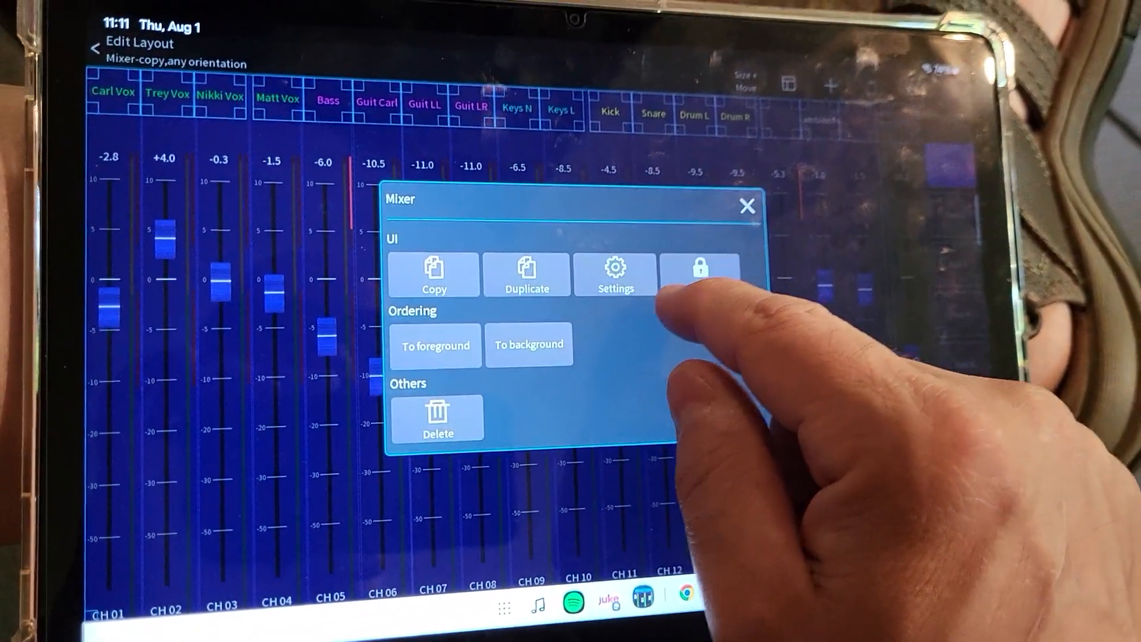
Apply the Custom mon channel strip settings to the faders and review the channel label's settings
{"action": "left_click", "coordinate": [615, 274]}
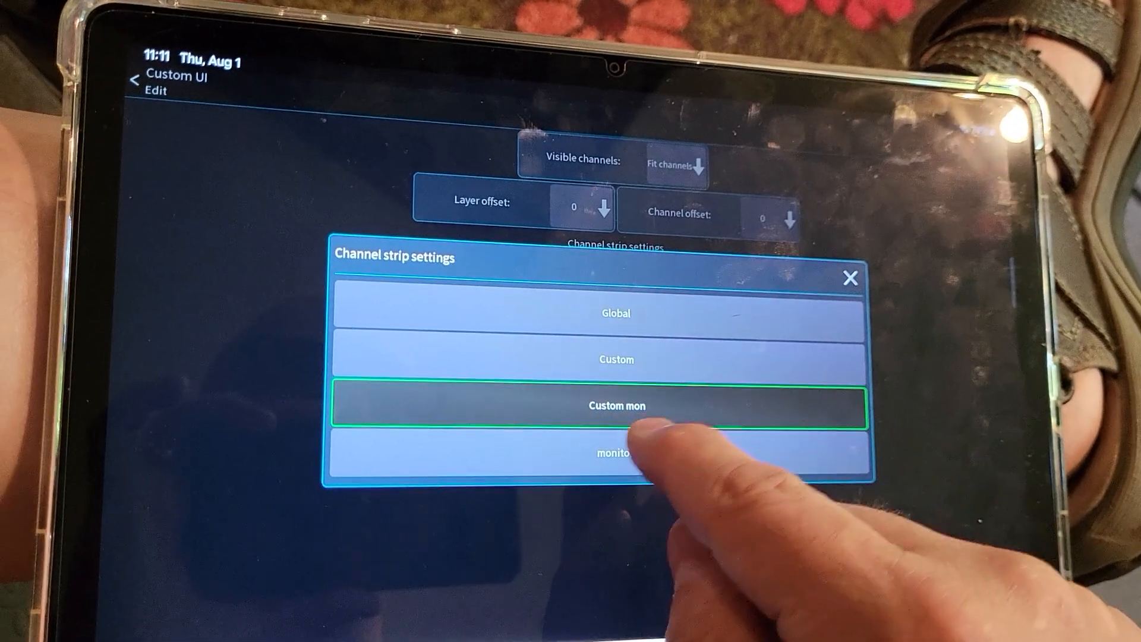
{"action": "left_click", "coordinate": [615, 405]}
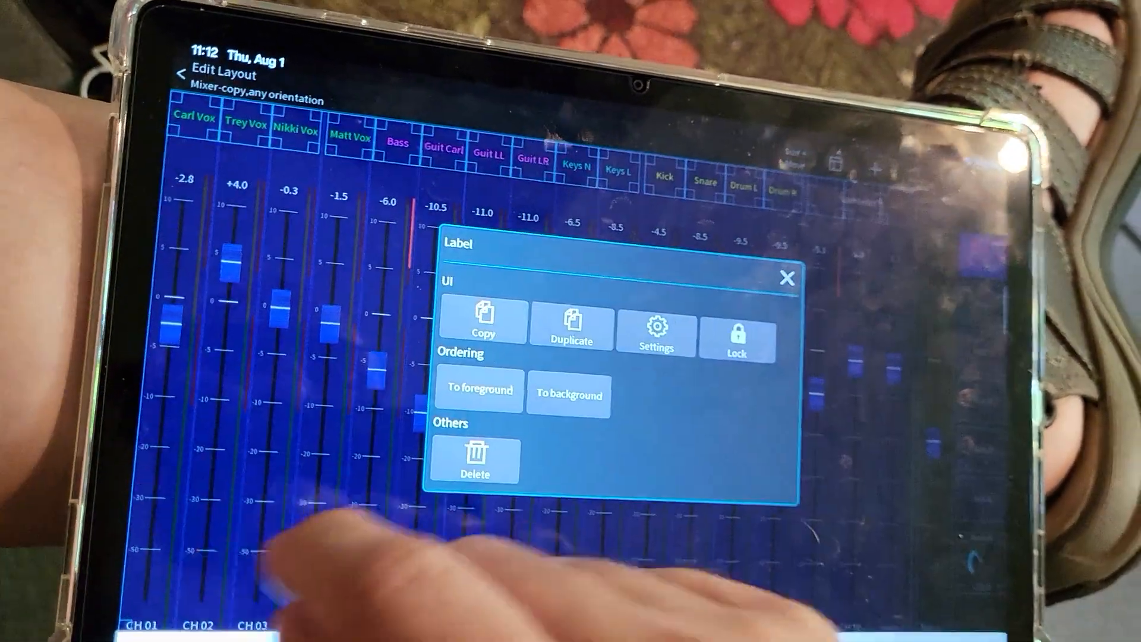
{"action": "left_click", "coordinate": [654, 332]}
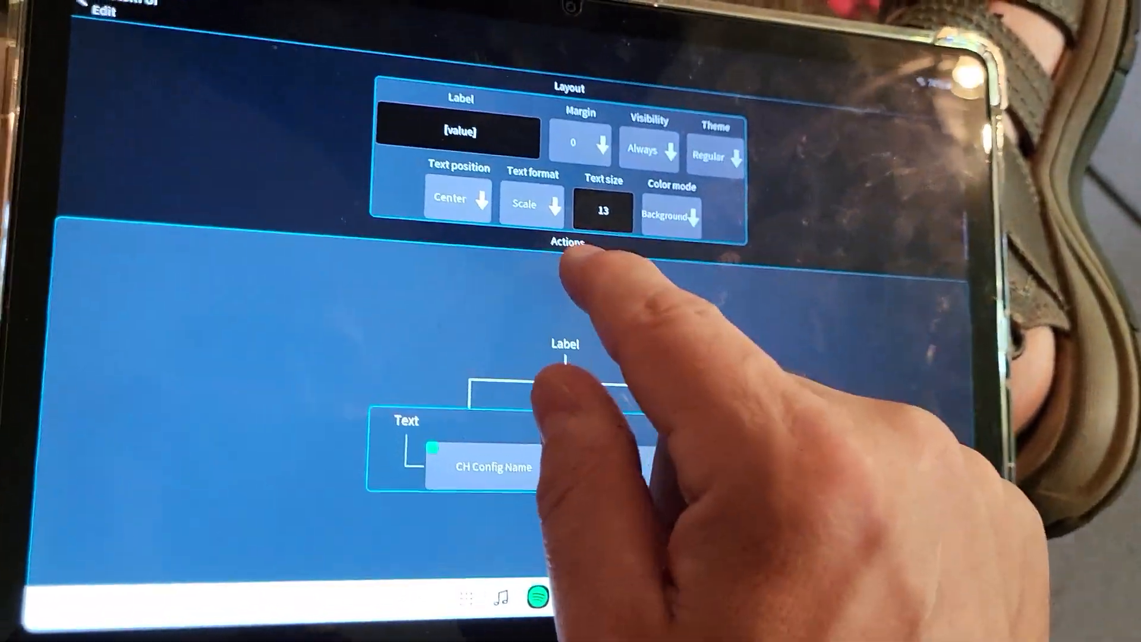